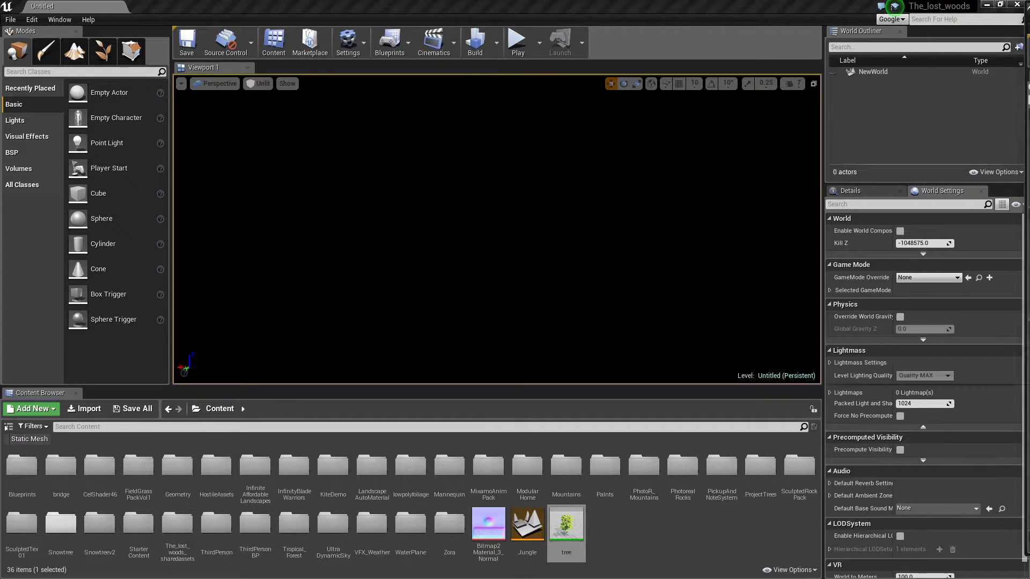
# - Add a Box BSP brush to the viewport as the level's ground
pyautogui.doubleClick(565, 524)
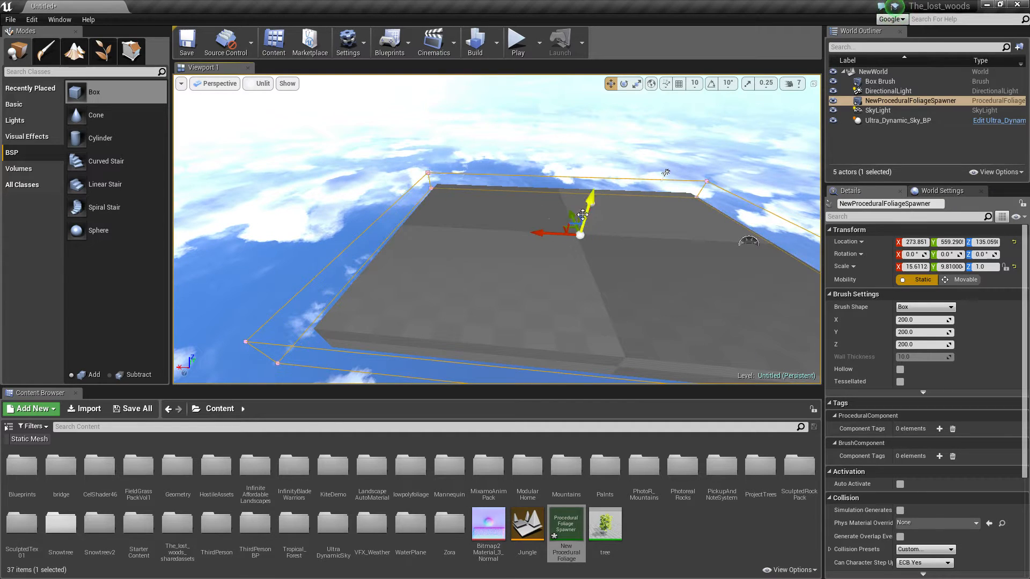
# - Place the NewProceduralFoliage spawner scaled to about 15.6 x 9.8 x 1 over the box
pyautogui.click(879, 110)
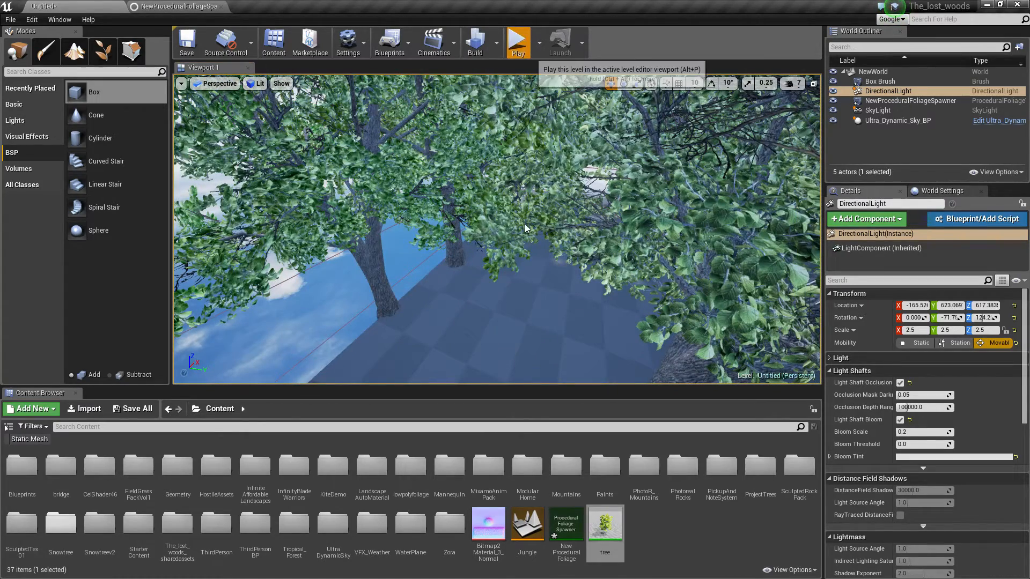
# - Run the level in the viewport to play inside the forest
pyautogui.doubleClick(604, 524)
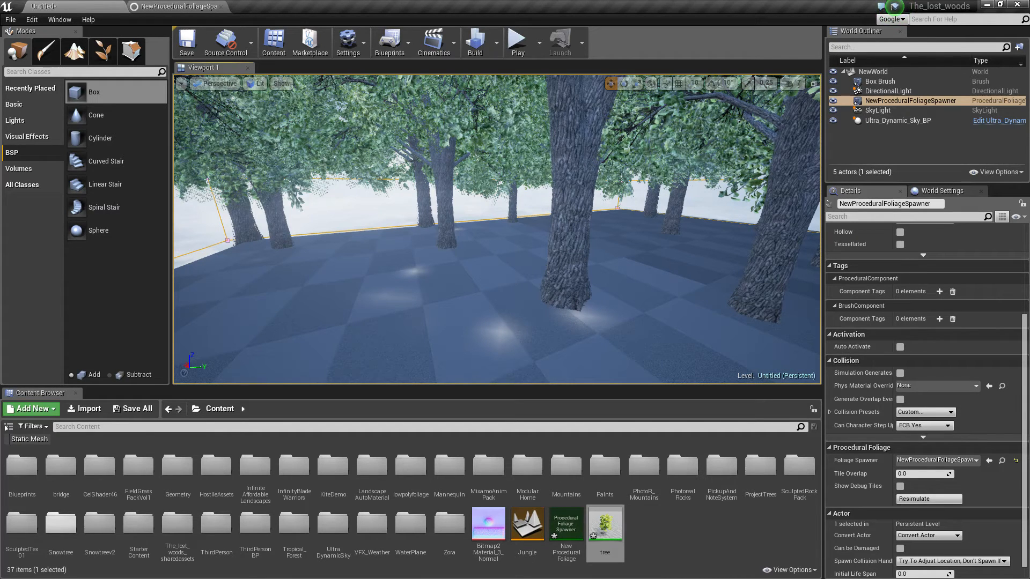
pyautogui.click(516, 39)
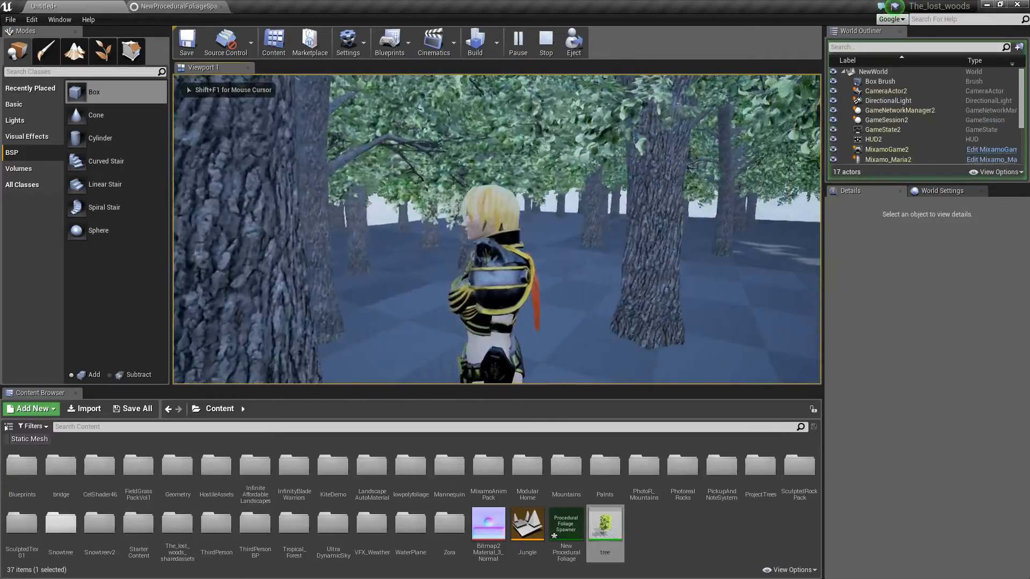